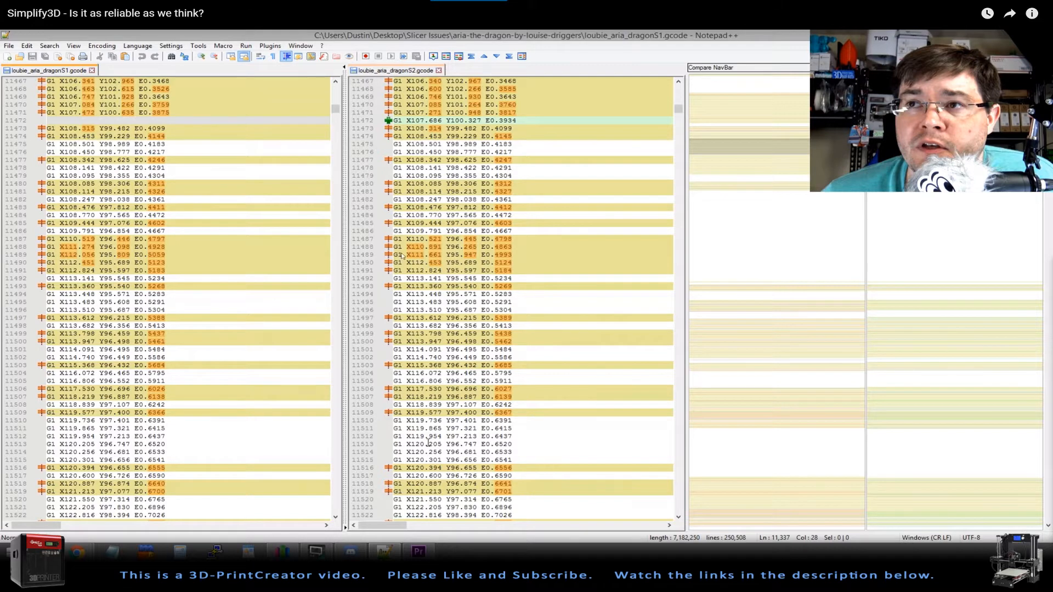
pyautogui.moveTo(284, 361)
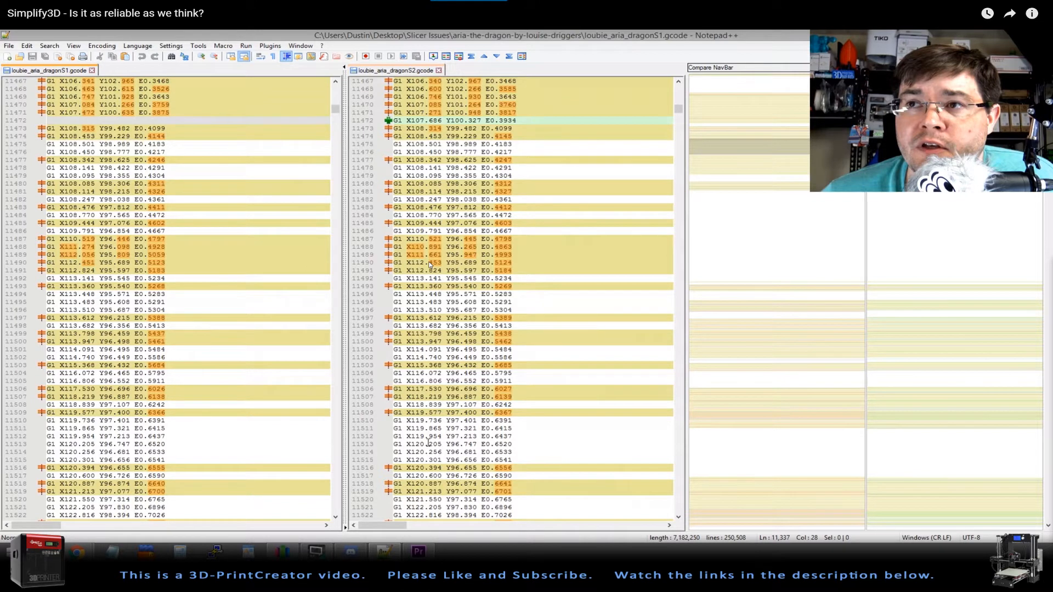
pyautogui.moveTo(303, 239)
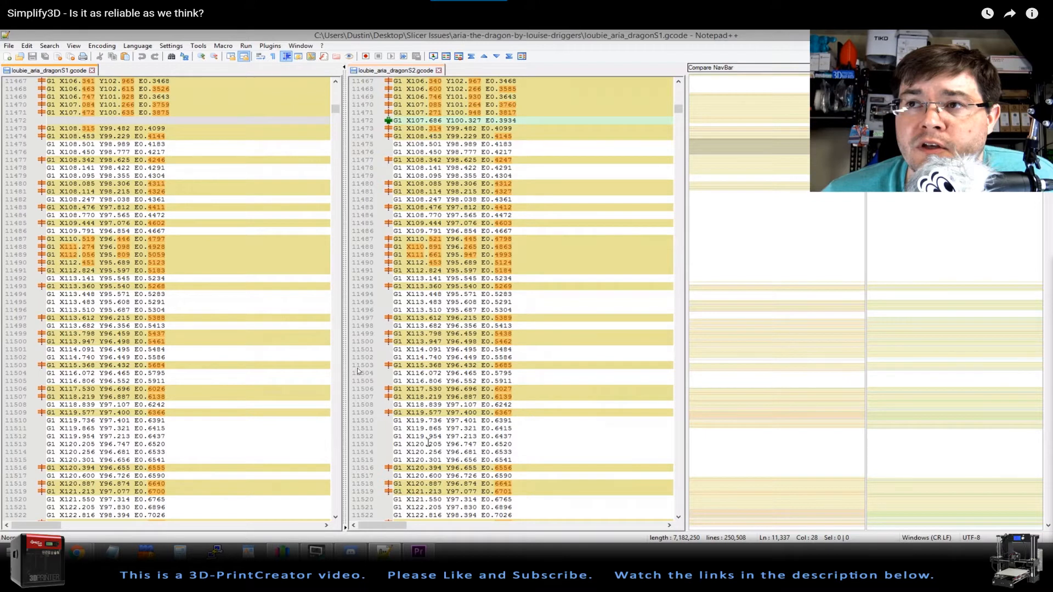
pyautogui.moveTo(777, 489)
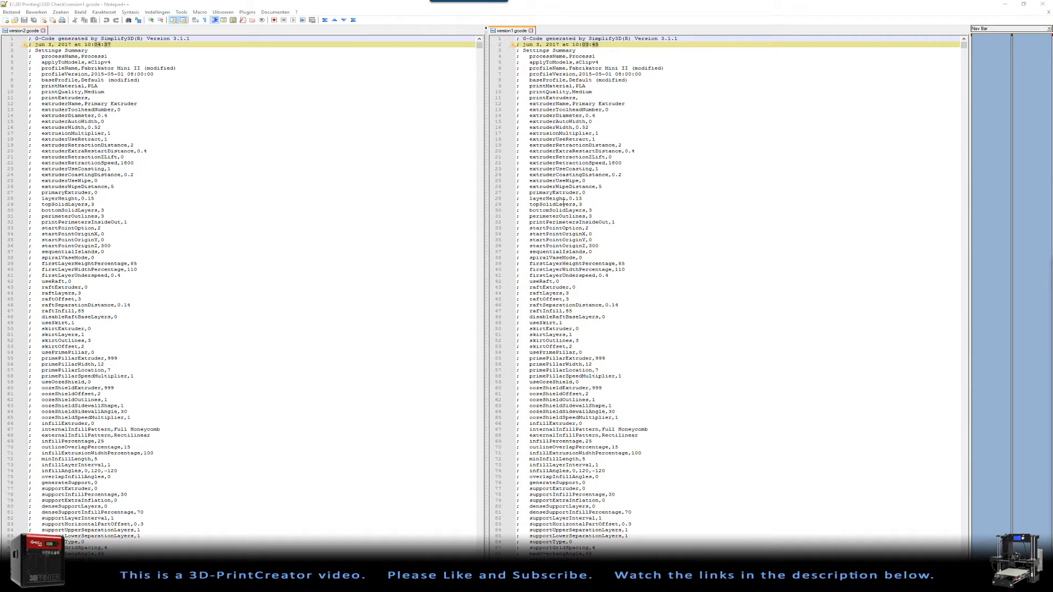
pyautogui.scroll(-3)
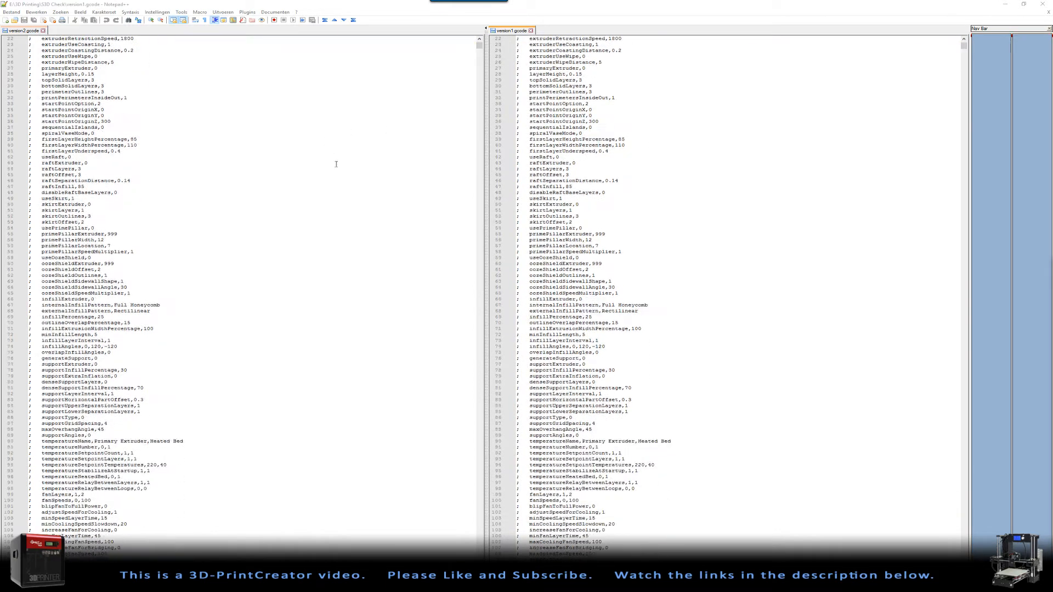
pyautogui.scroll(-3)
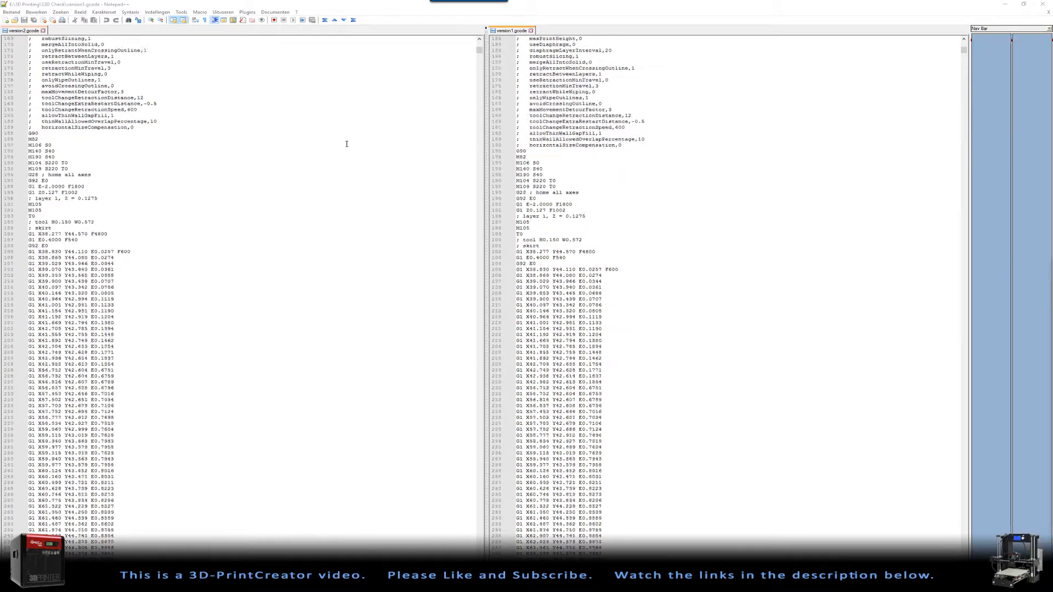
pyautogui.scroll(-3)
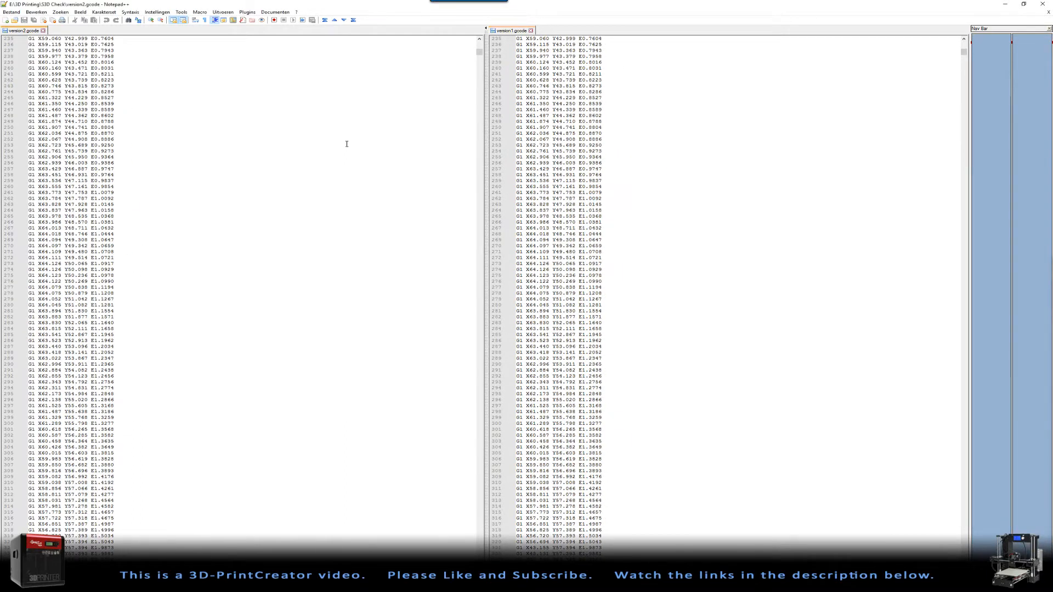
pyautogui.scroll(-3)
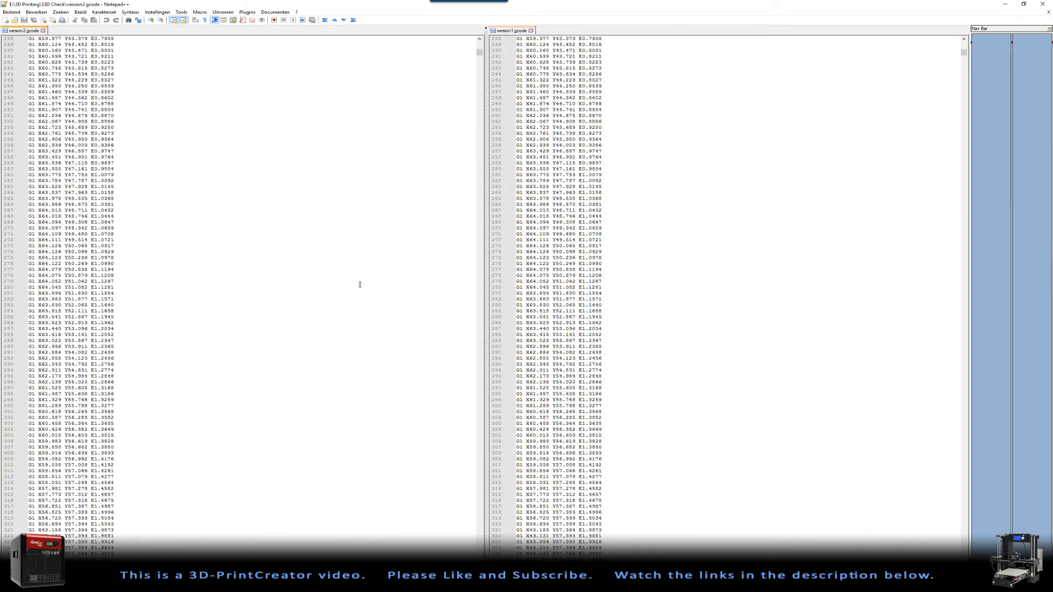